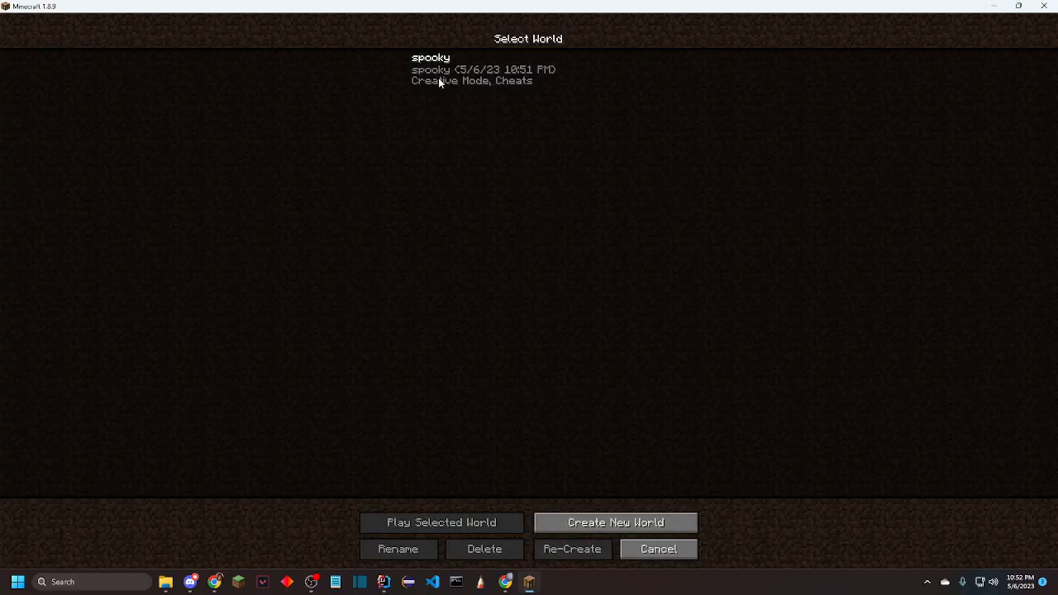
# - Launch the 'spooky' creative world from the Select World screen
pyautogui.click(441, 522)
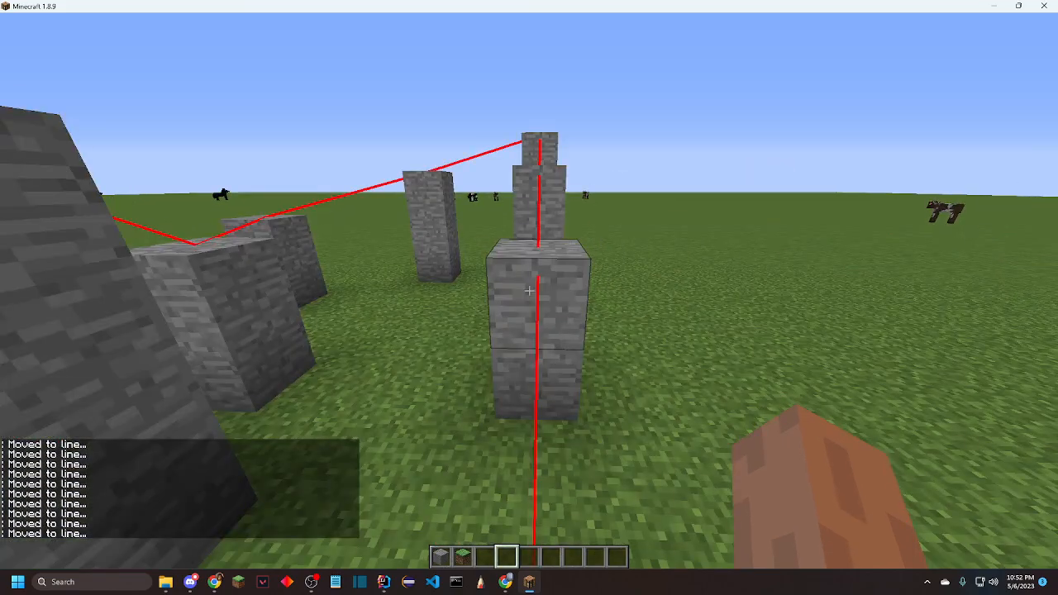
pyautogui.moveTo(529, 297)
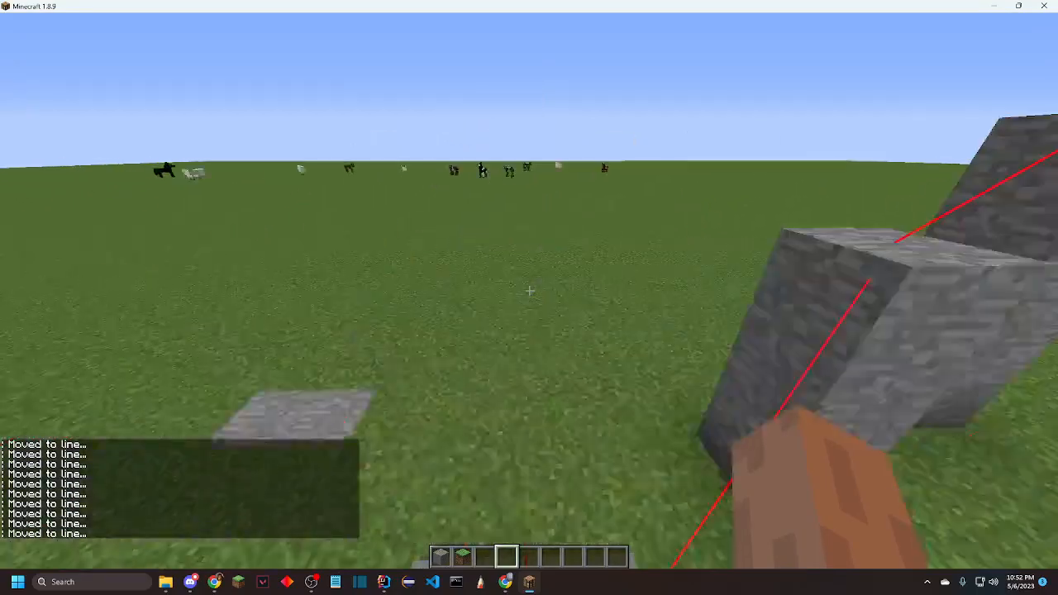
pyautogui.moveTo(530, 289)
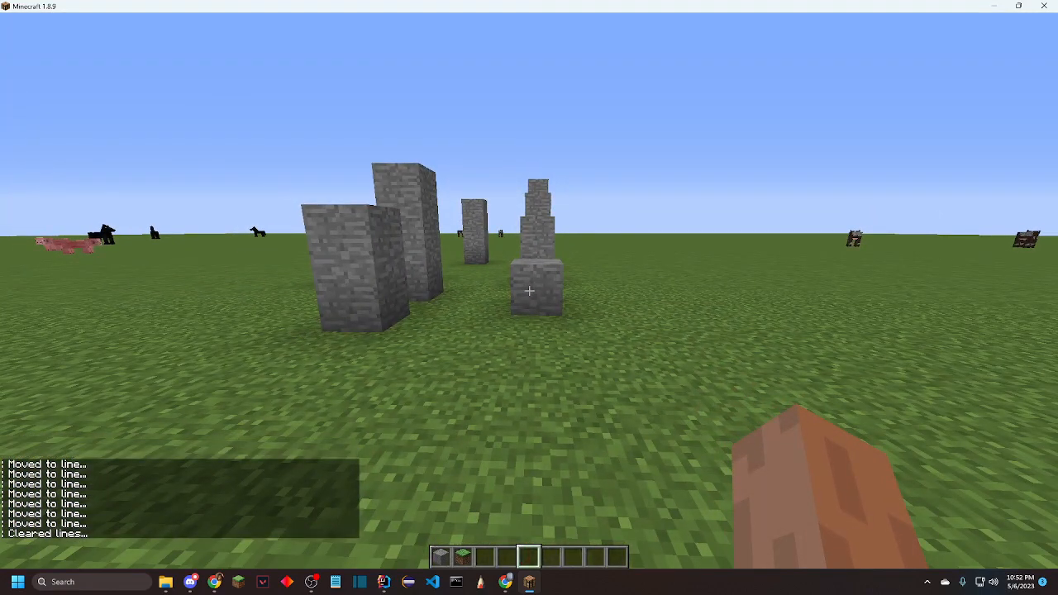
pyautogui.moveTo(529, 297)
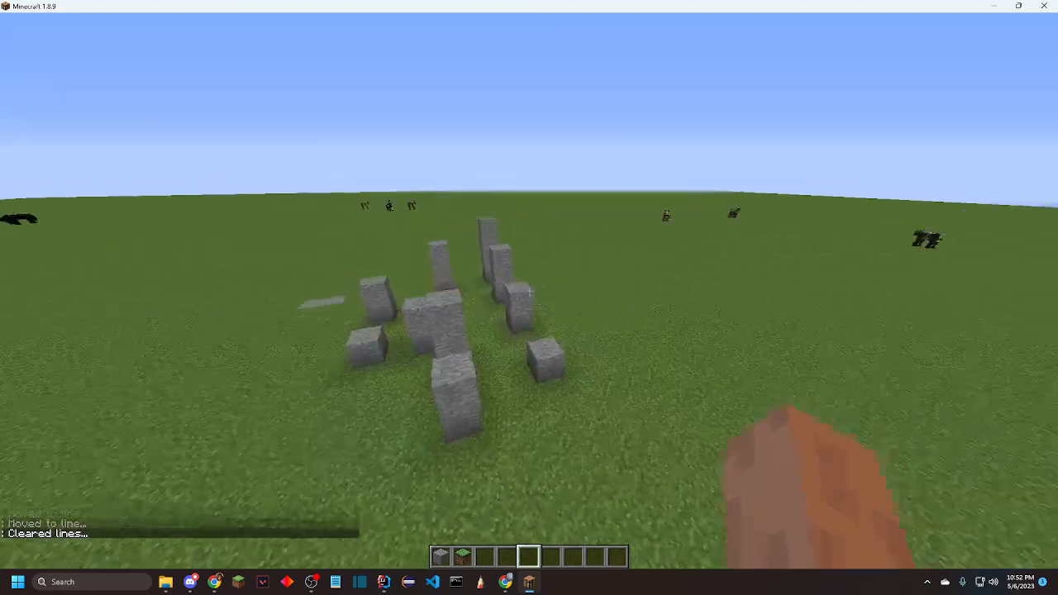
pyautogui.moveTo(529, 297)
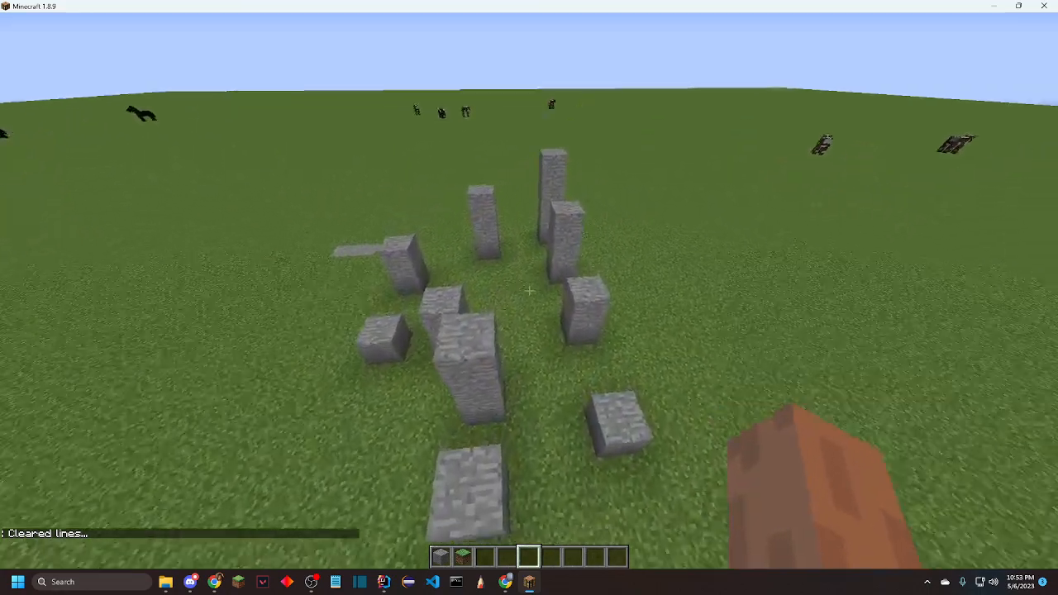